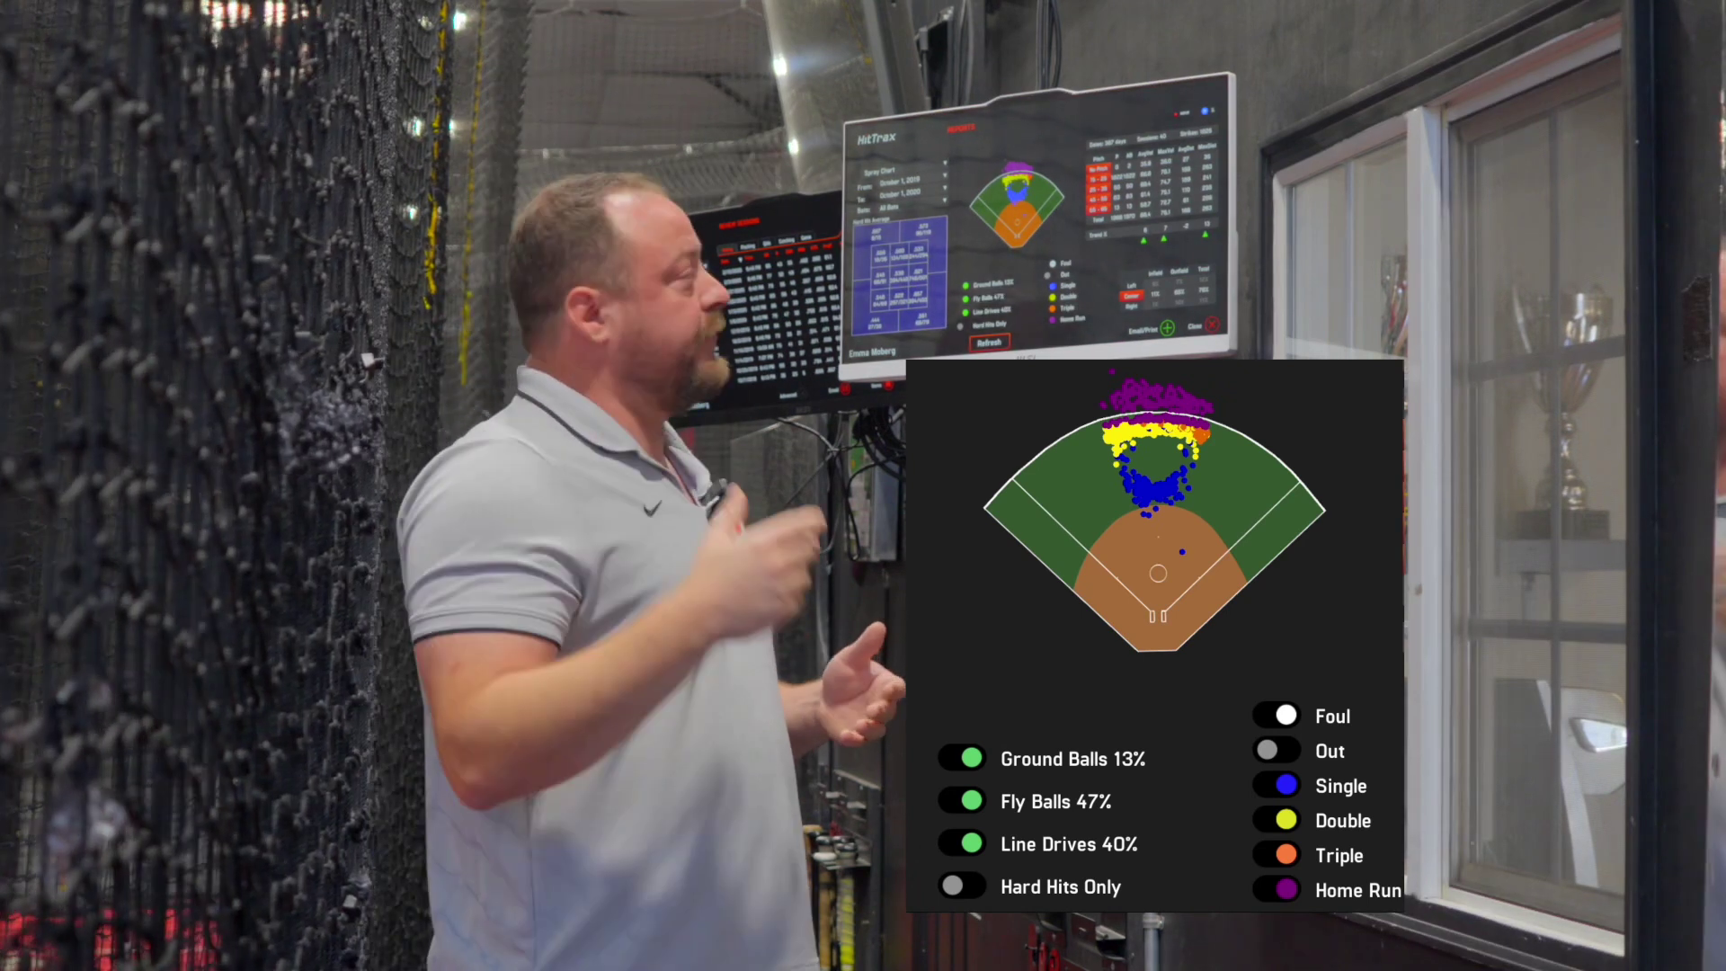
Step: Turn the Out legend toggle back on so red outs join singles, doubles and homers
click(1275, 750)
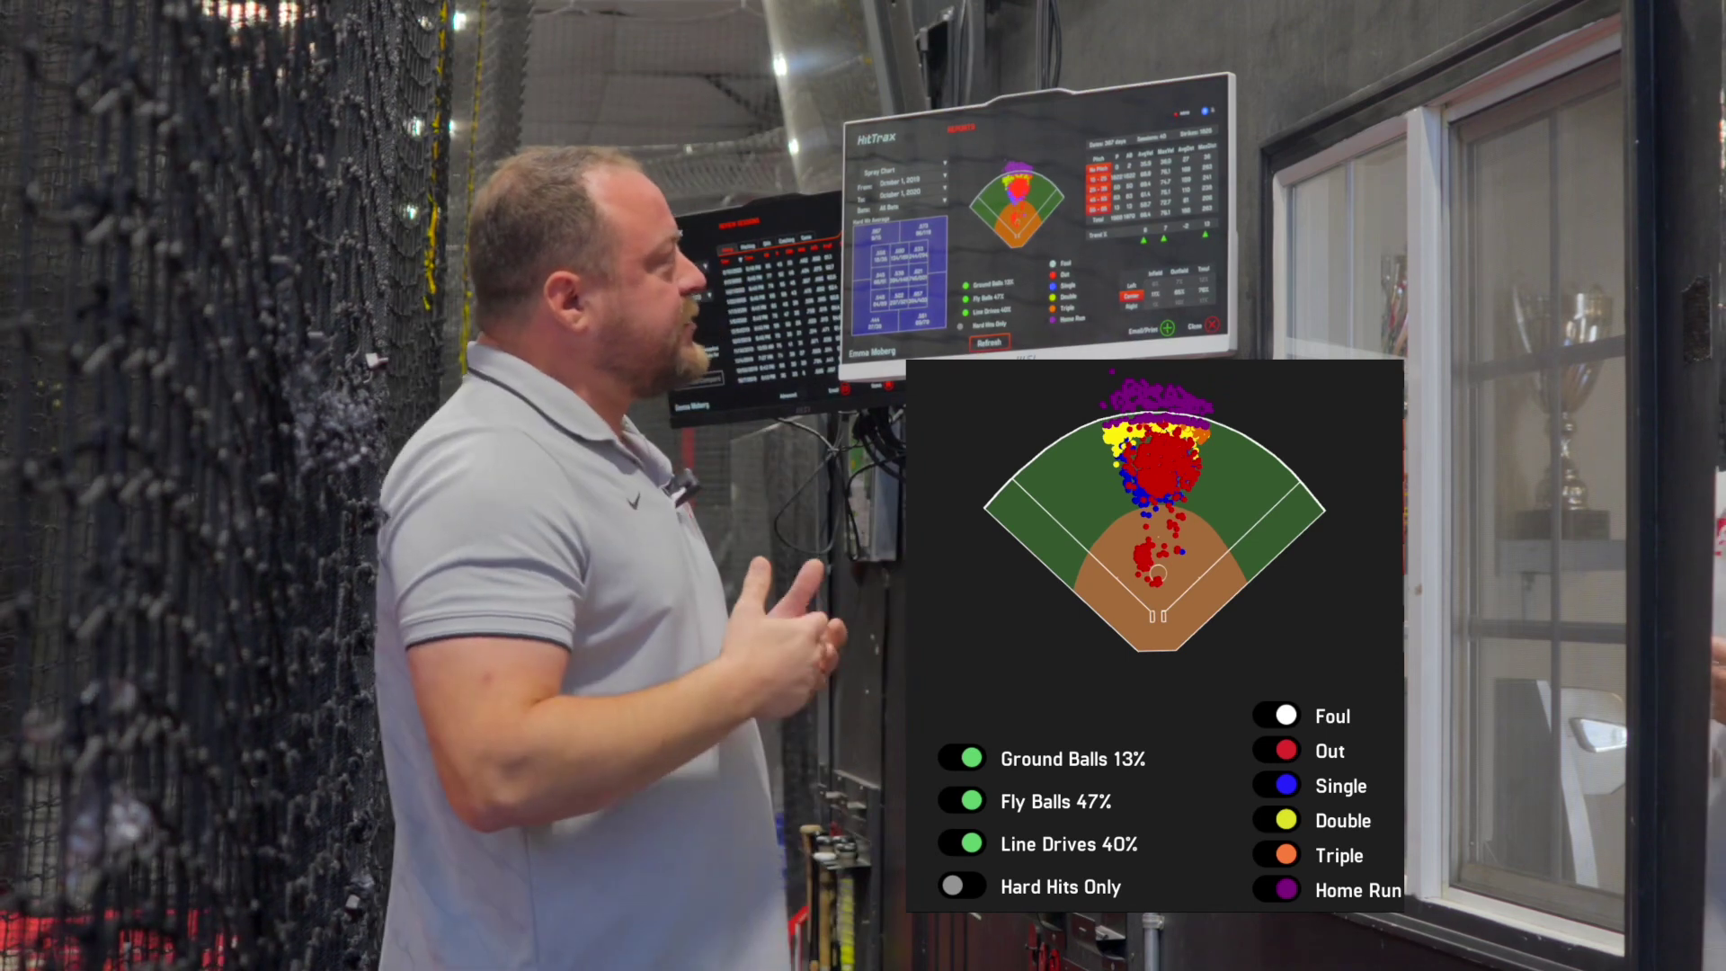